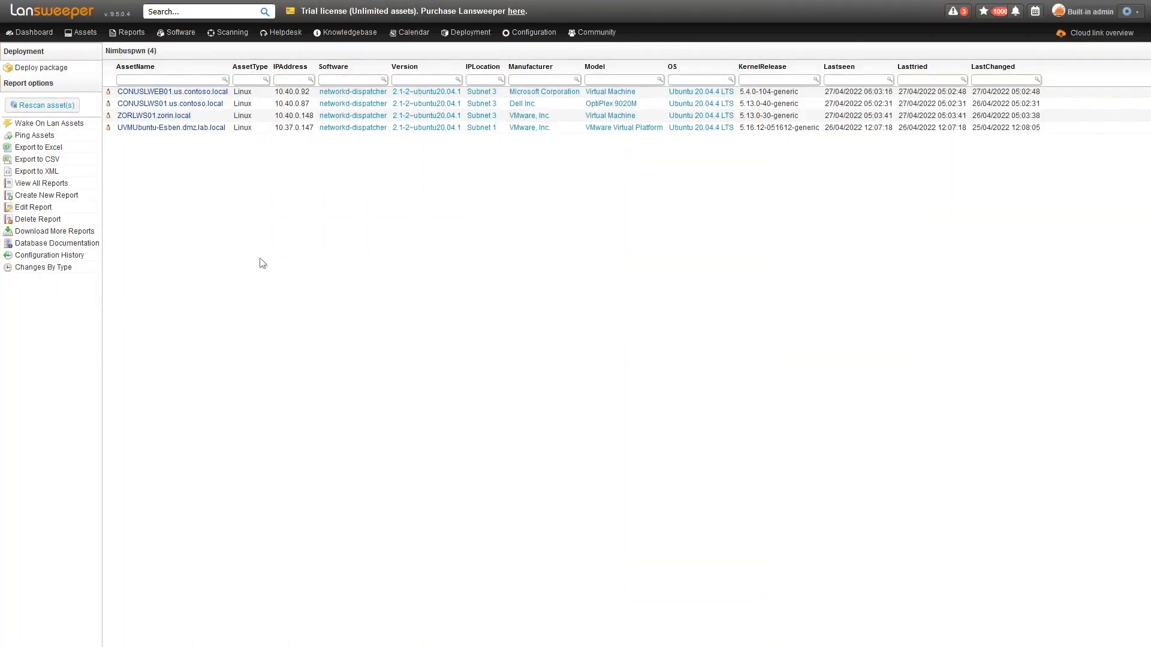
mouse_move(241, 262)
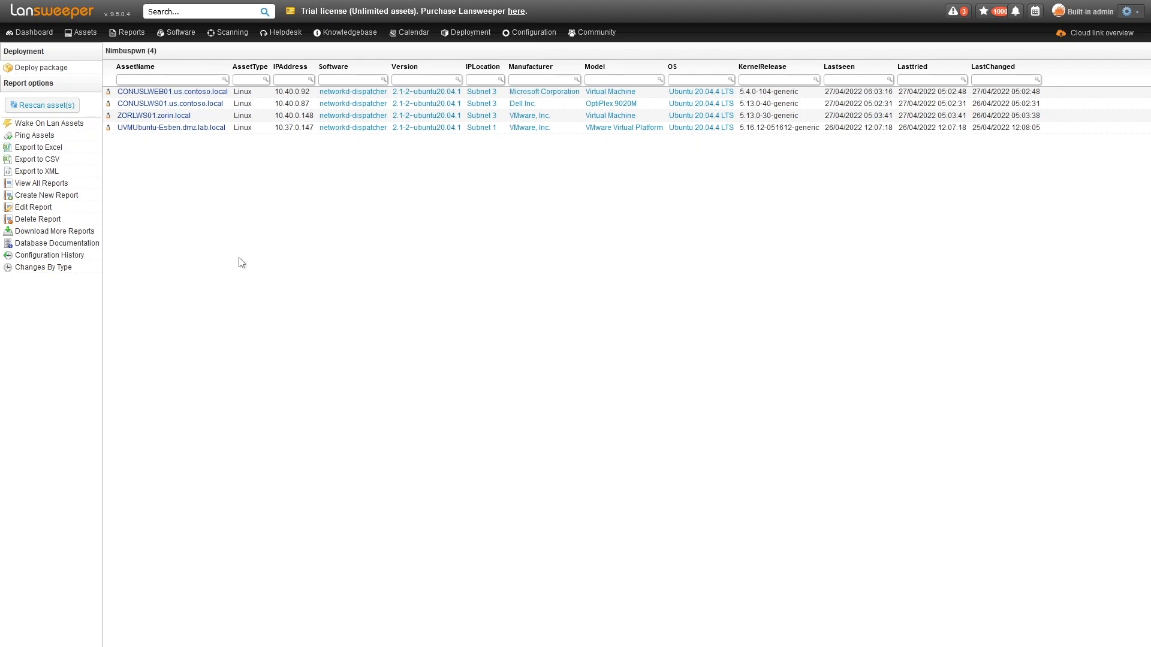
mouse_move(565, 192)
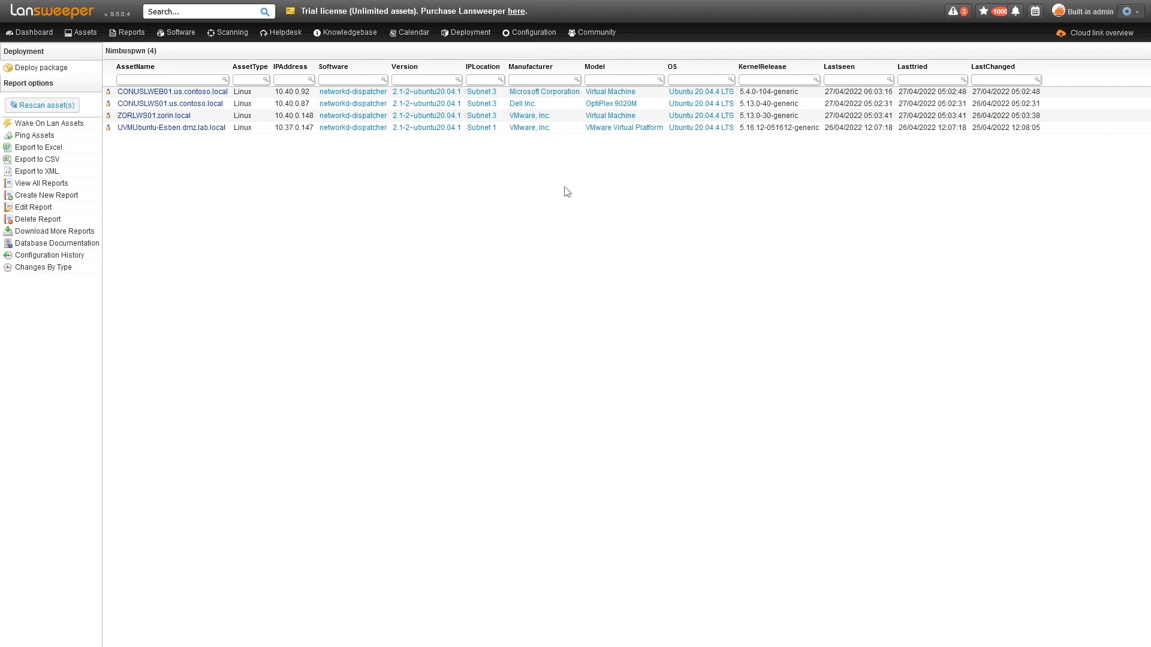
mouse_move(174, 178)
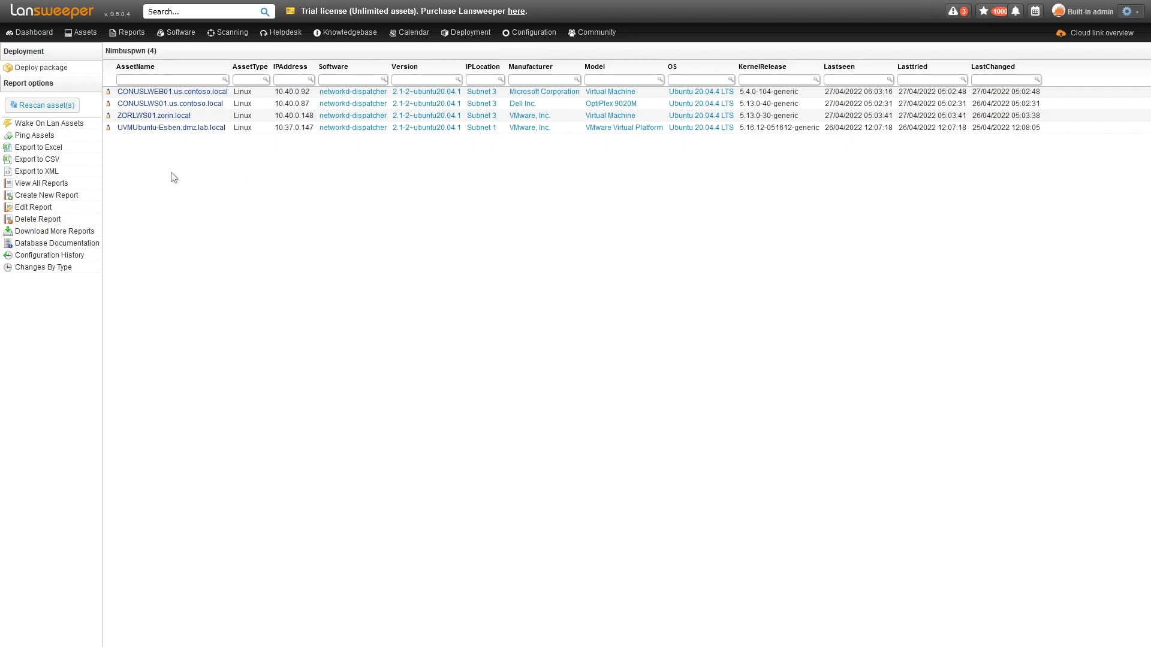
mouse_move(172, 127)
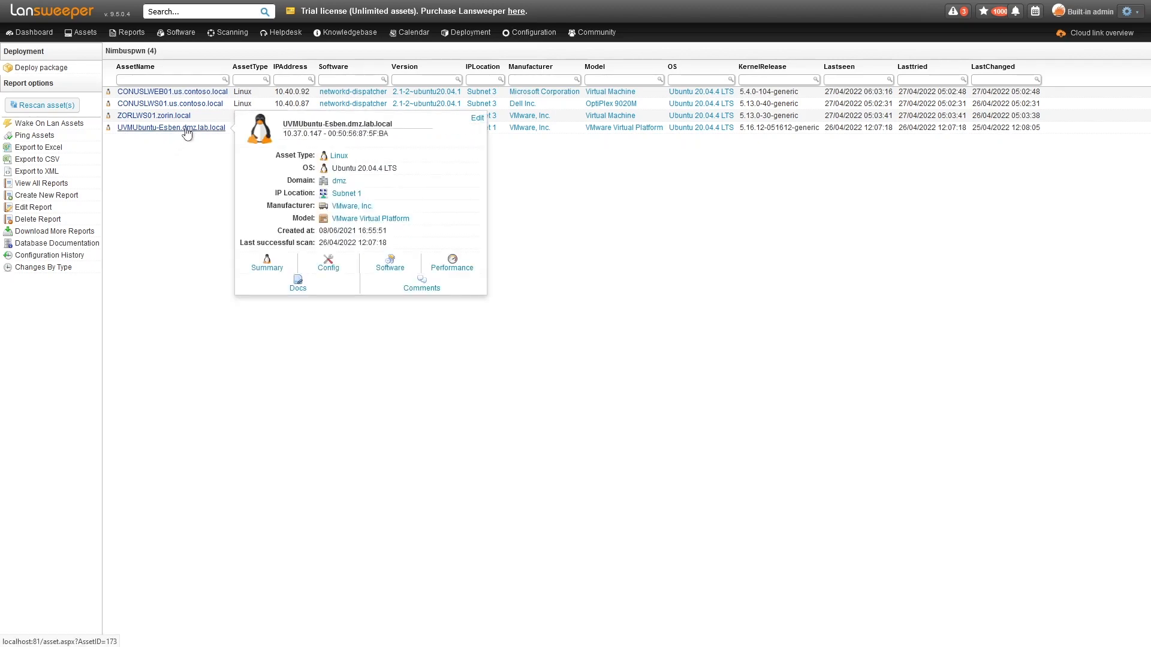
Step: View the UVMUbuntu-Esben asset's processor details under Config > Hardware, then its installed software
click(172, 128)
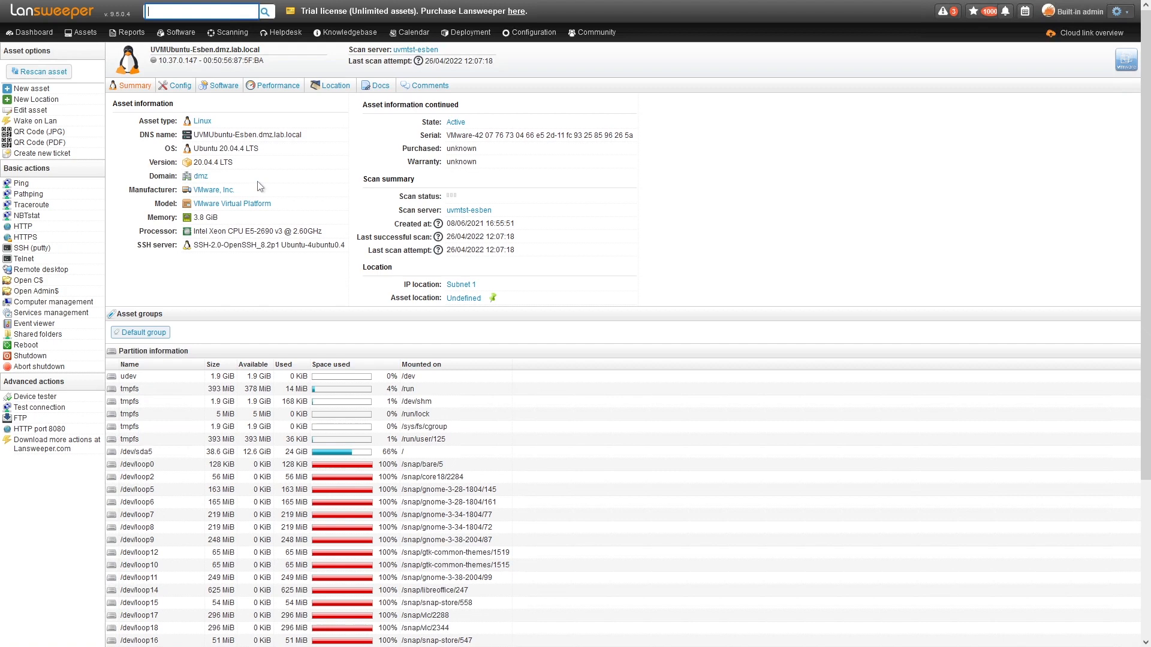
mouse_move(547, 227)
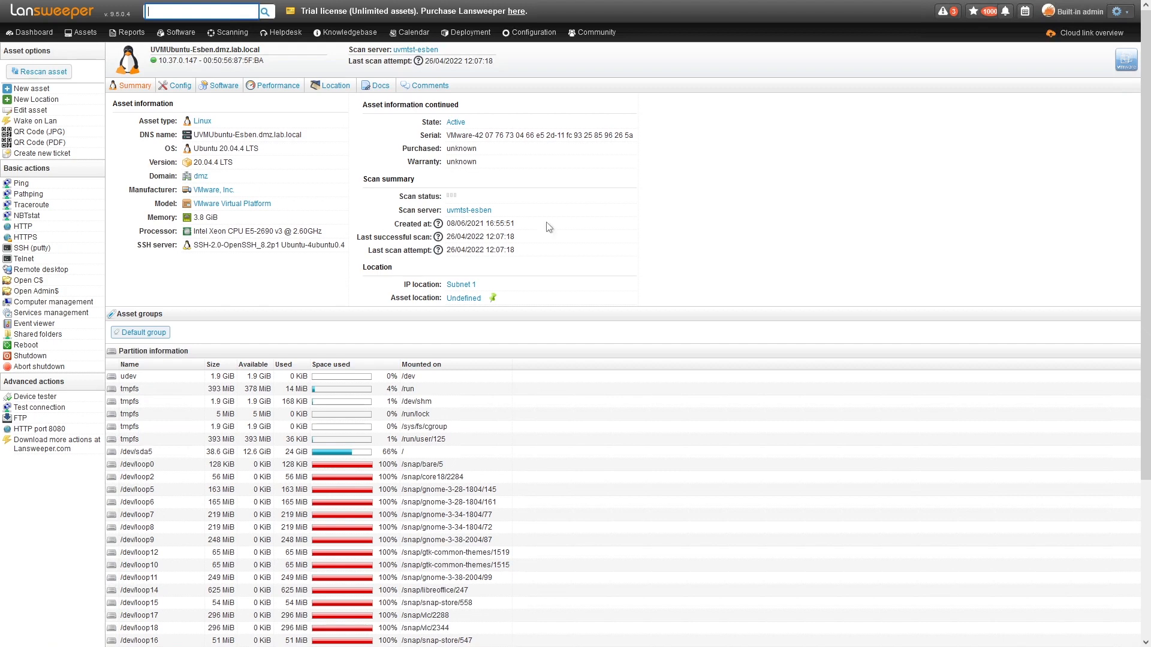
click(180, 86)
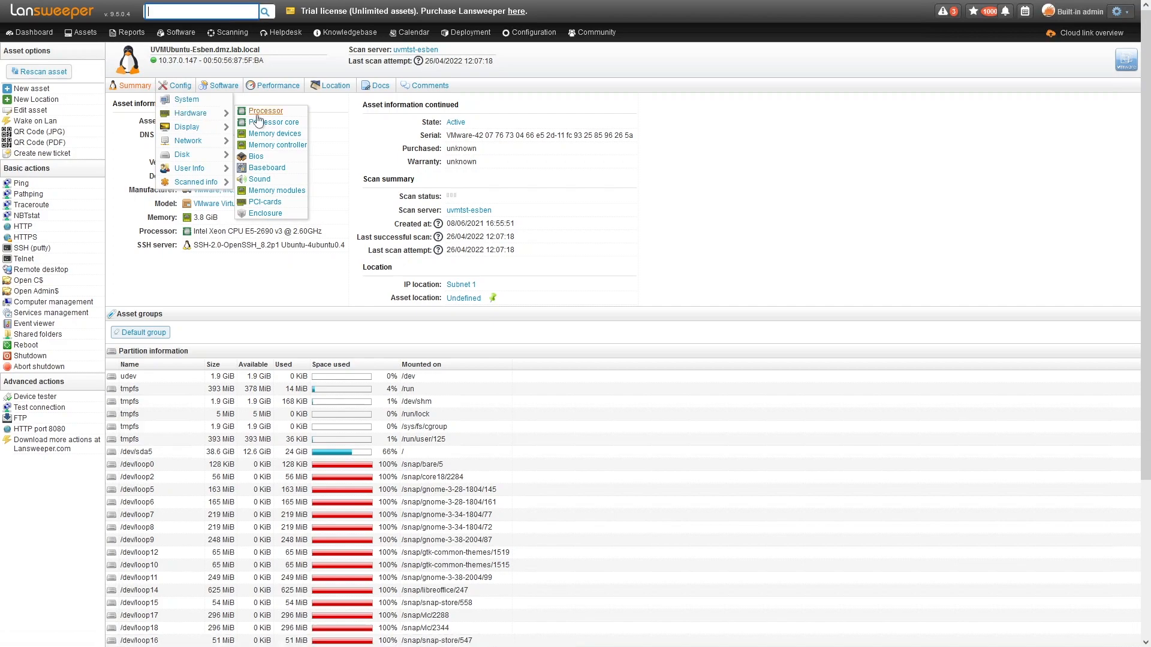
click(265, 110)
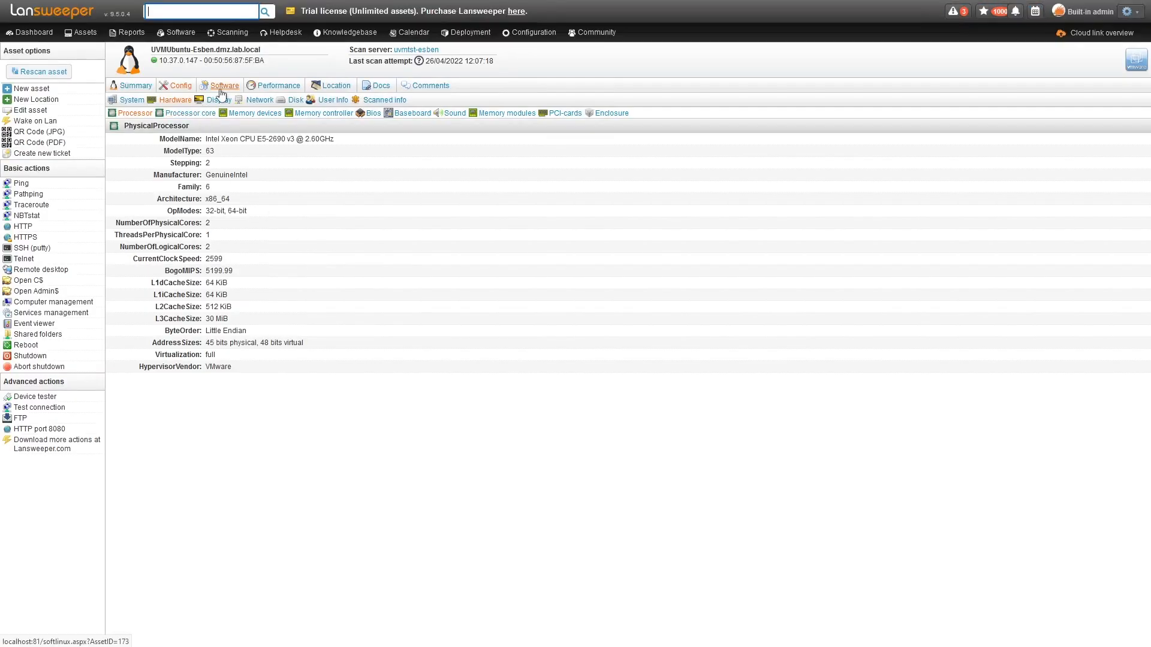
click(224, 84)
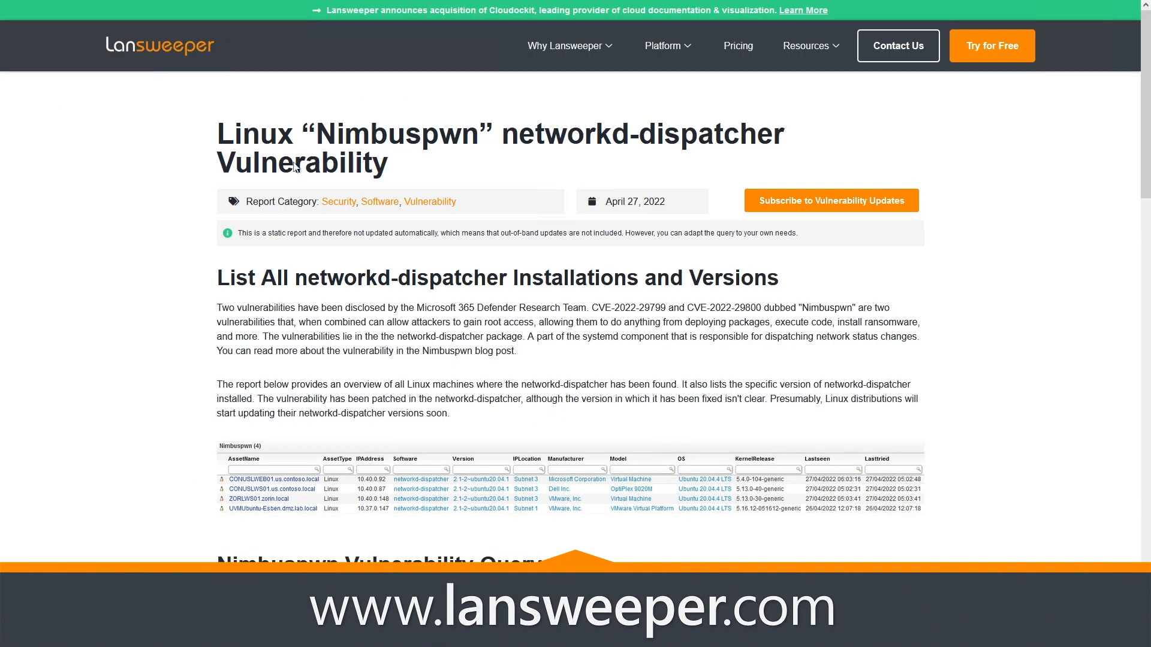
mouse_move(190, 477)
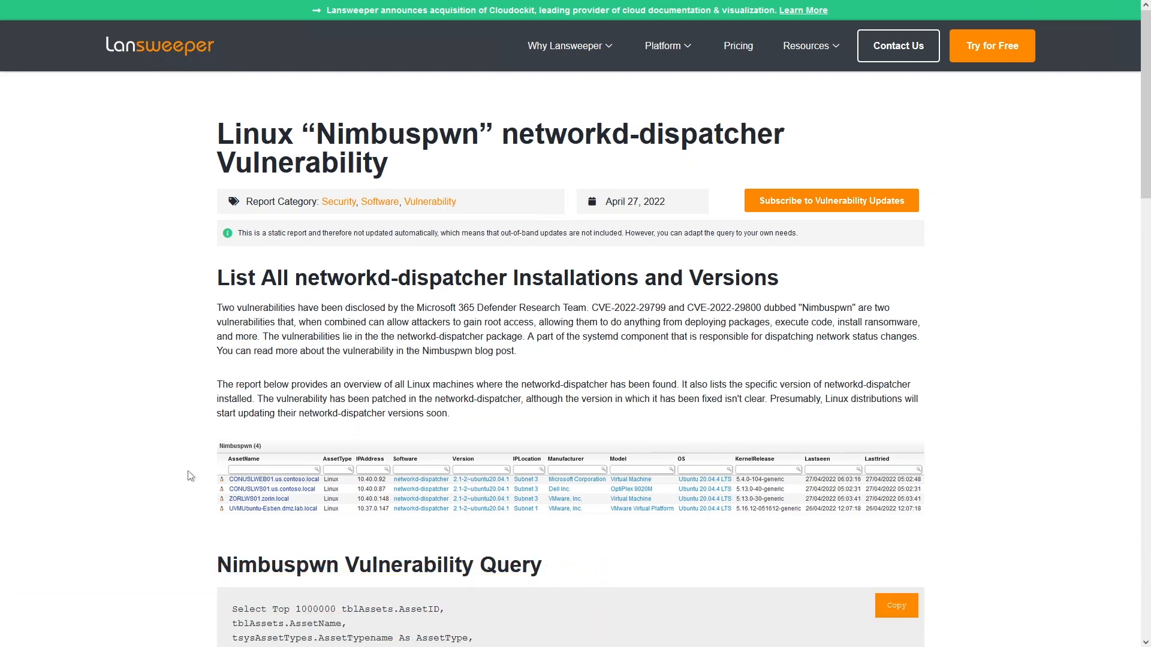
Step: Scroll the Nimbuspwn report page down to the Nimbuspwn Vulnerability Query SQL section
scroll(down, 3)
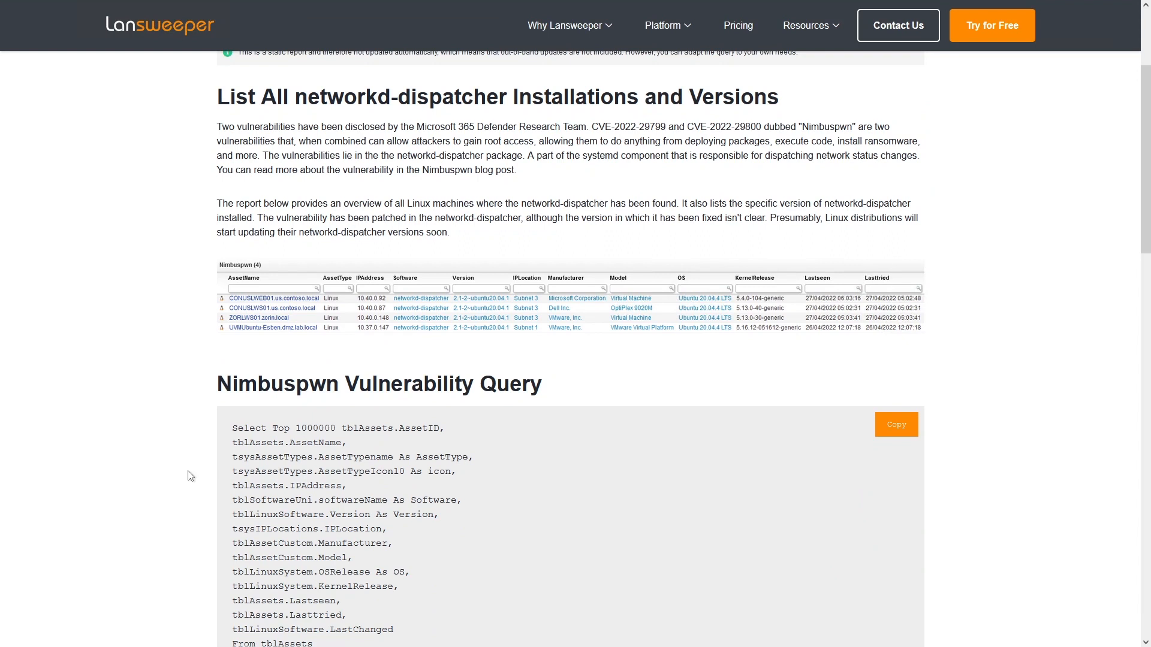